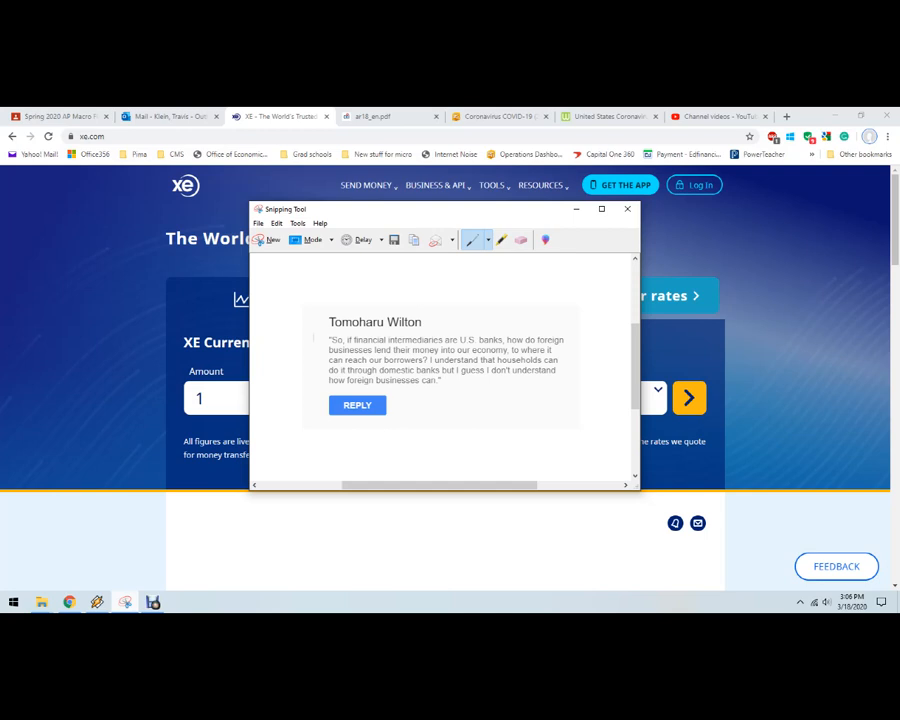
# - Dismiss the Snipping Tool capture so the XE homepage is visible
pyautogui.click(628, 210)
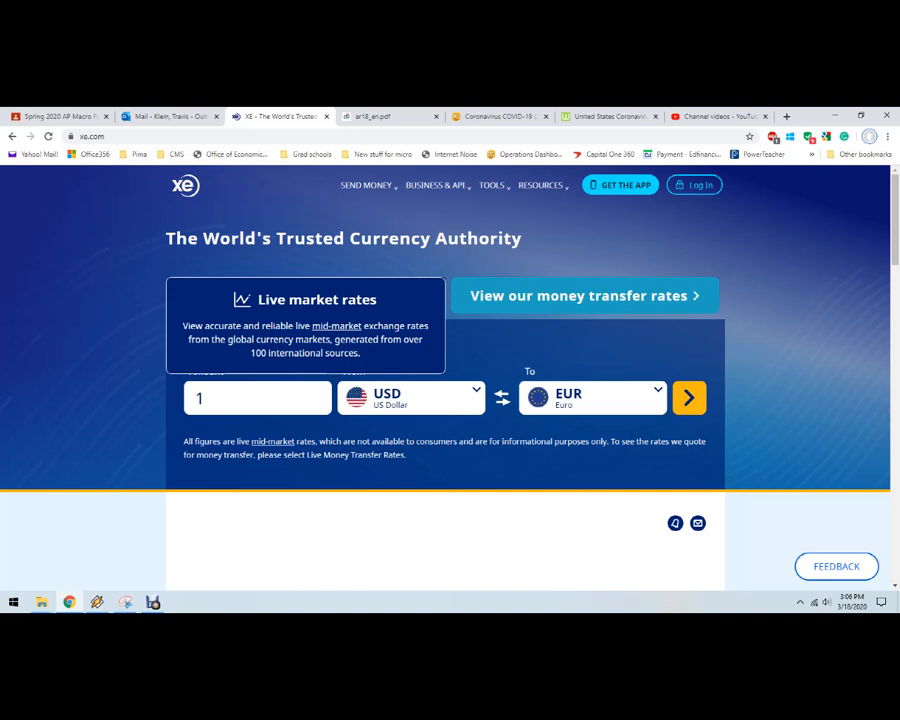
# - Convert 1 USD to EUR (0.916422) and bring up the target currency list
pyautogui.click(688, 396)
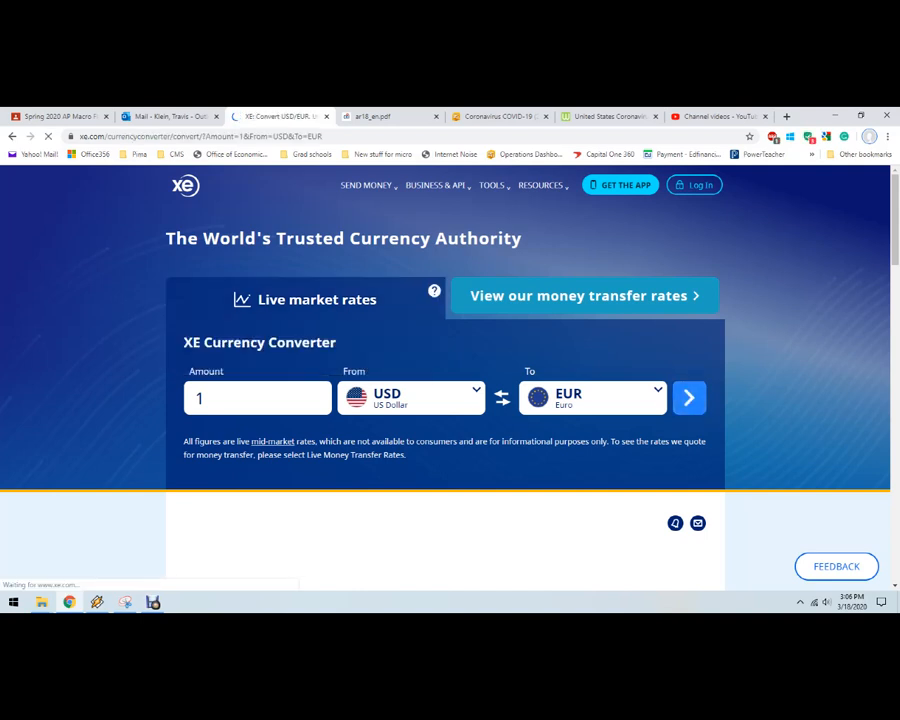
pyautogui.click(688, 396)
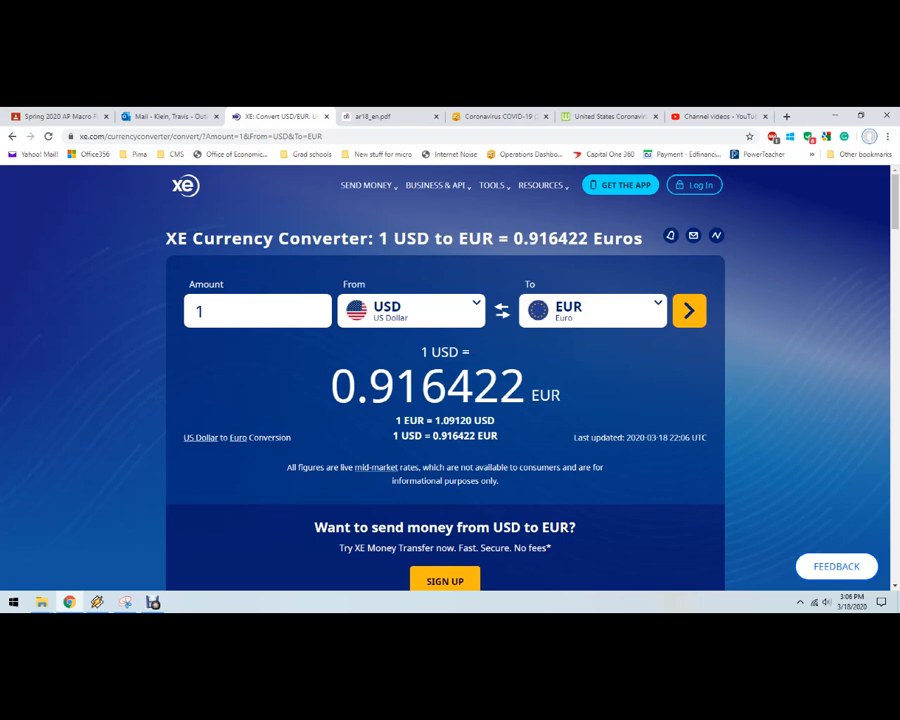
pyautogui.click(590, 310)
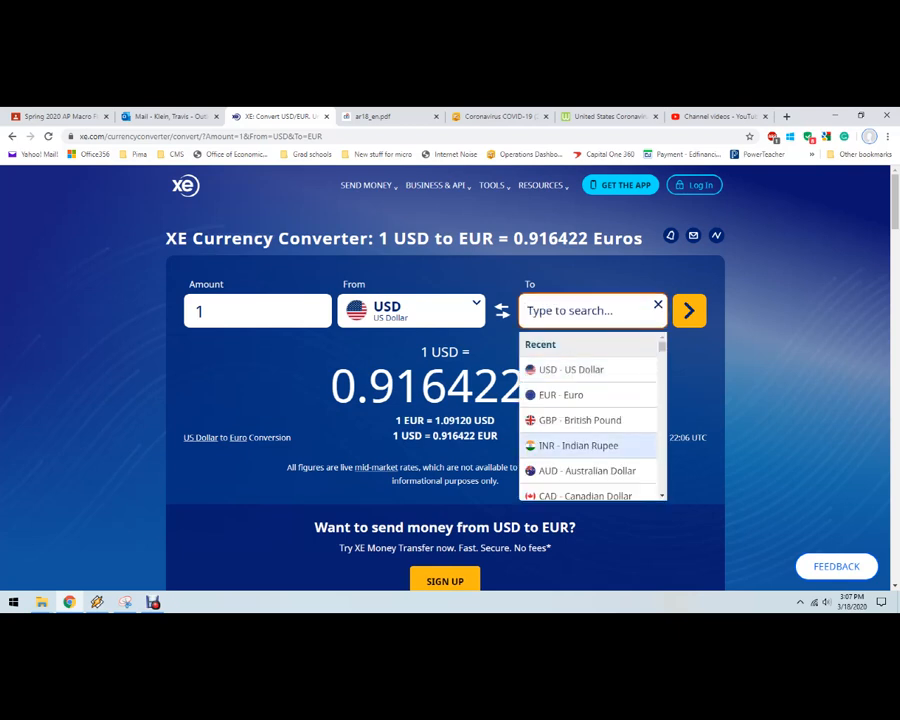
# - Change the target to CNY - Chinese Yuan Renminbi, giving 1 USD = 7.04701, and view the chart below
pyautogui.scroll(-3)
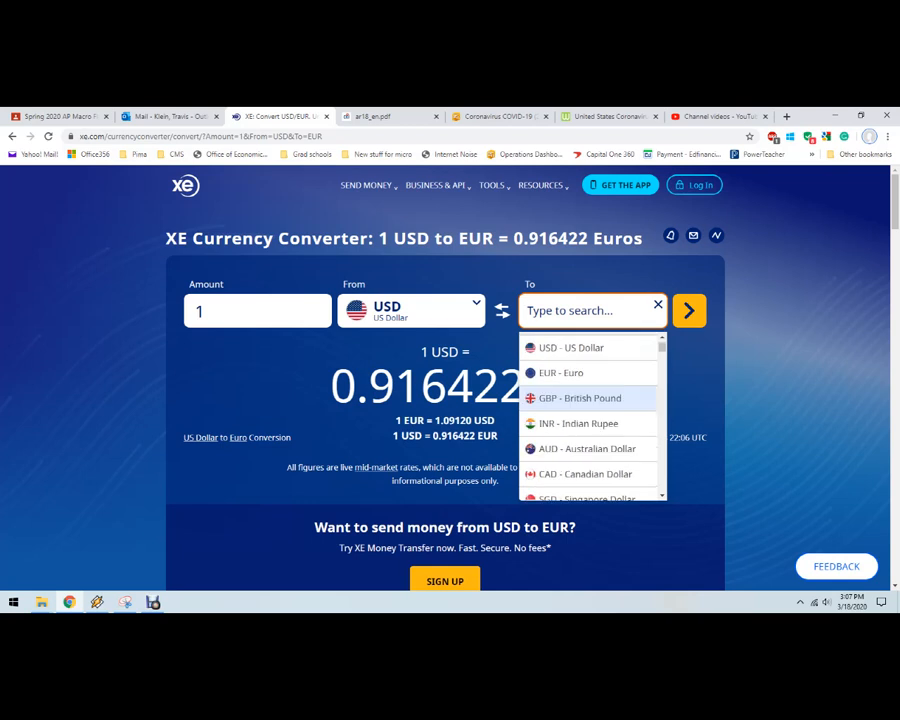
pyautogui.click(562, 372)
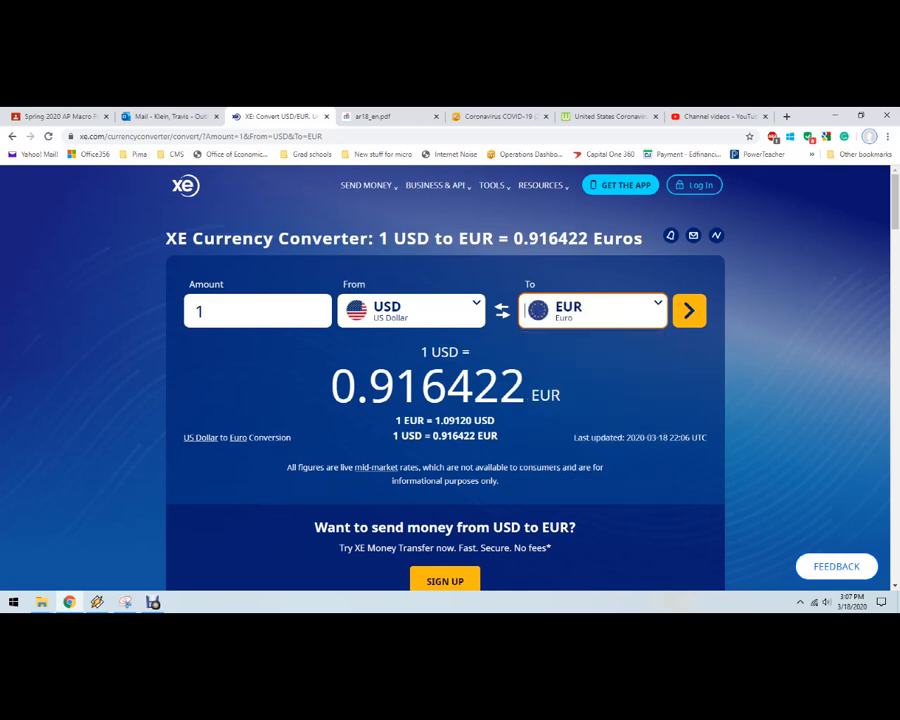
pyautogui.write('china')
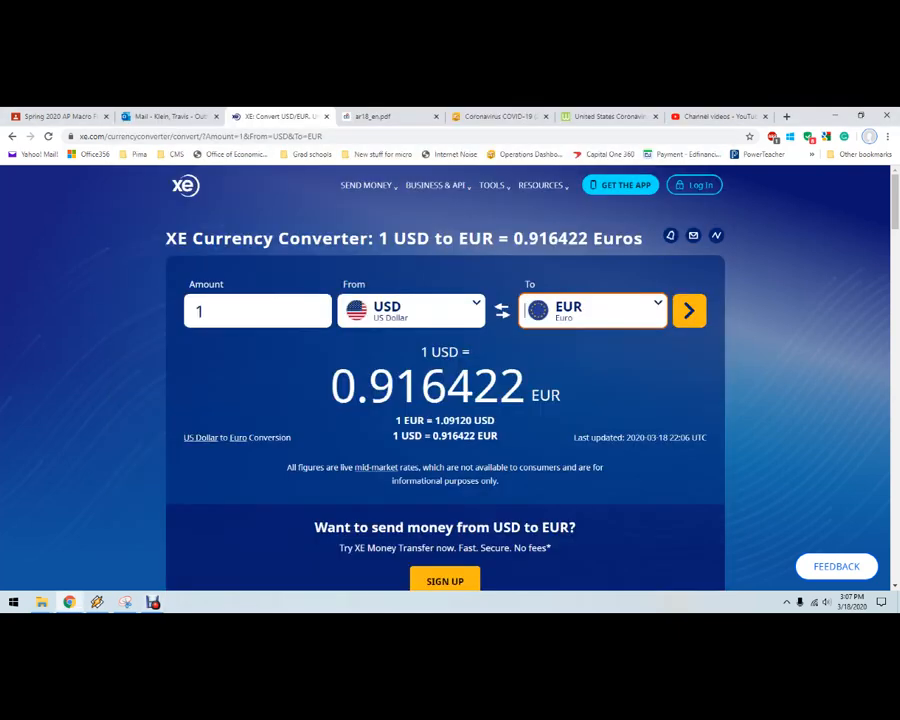
pyautogui.write('chin')
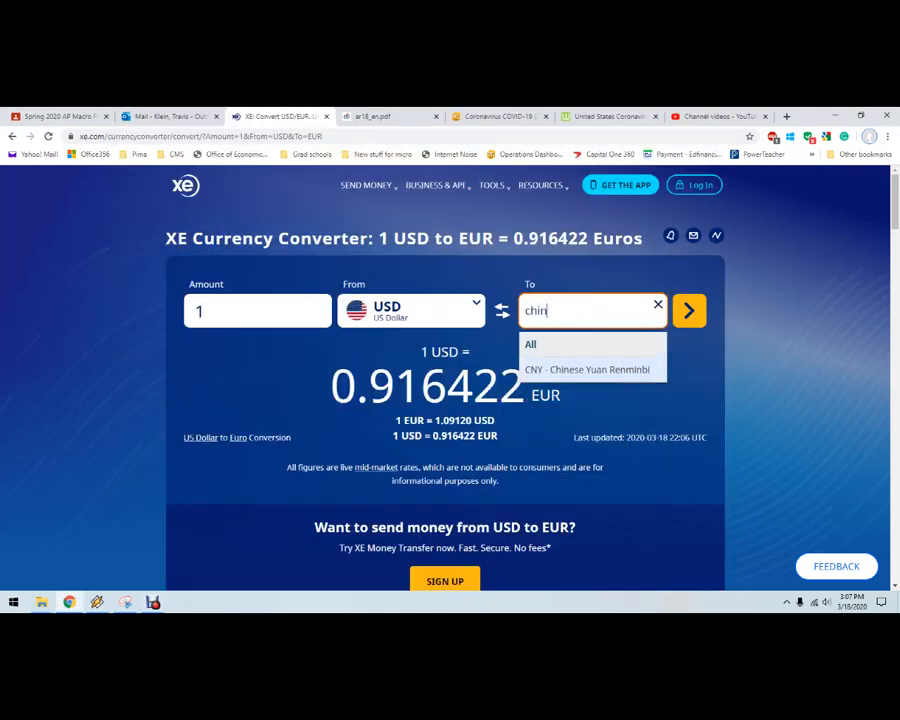
pyautogui.click(588, 368)
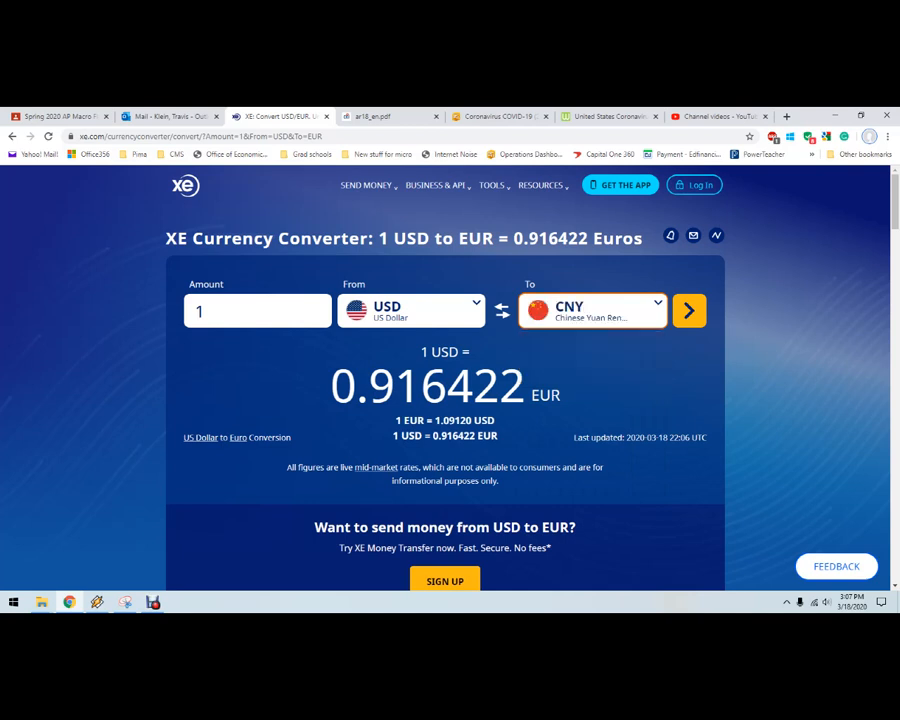
pyautogui.click(688, 310)
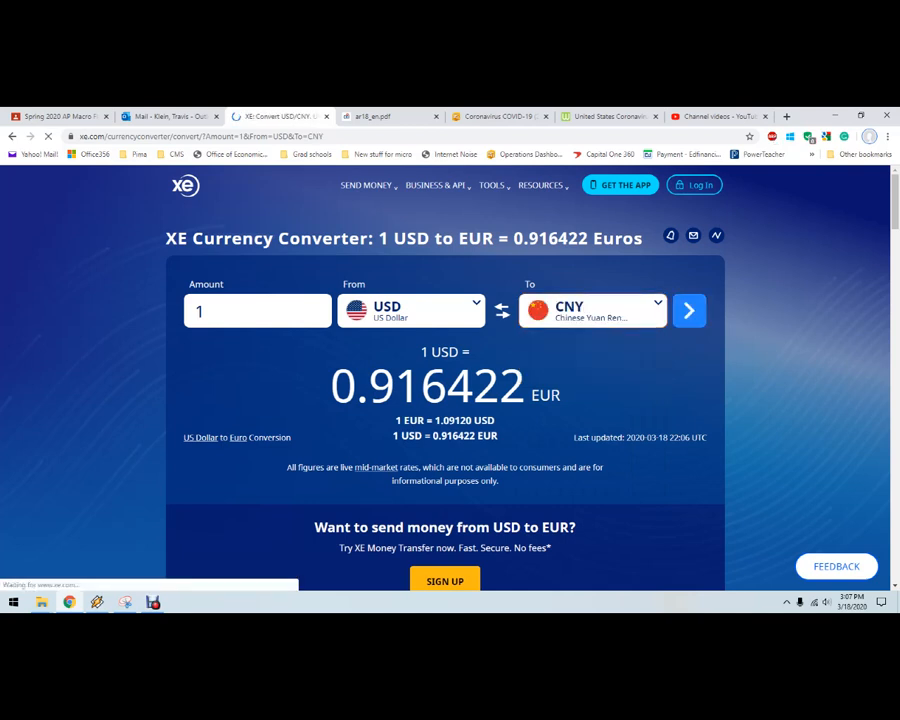
pyautogui.click(688, 312)
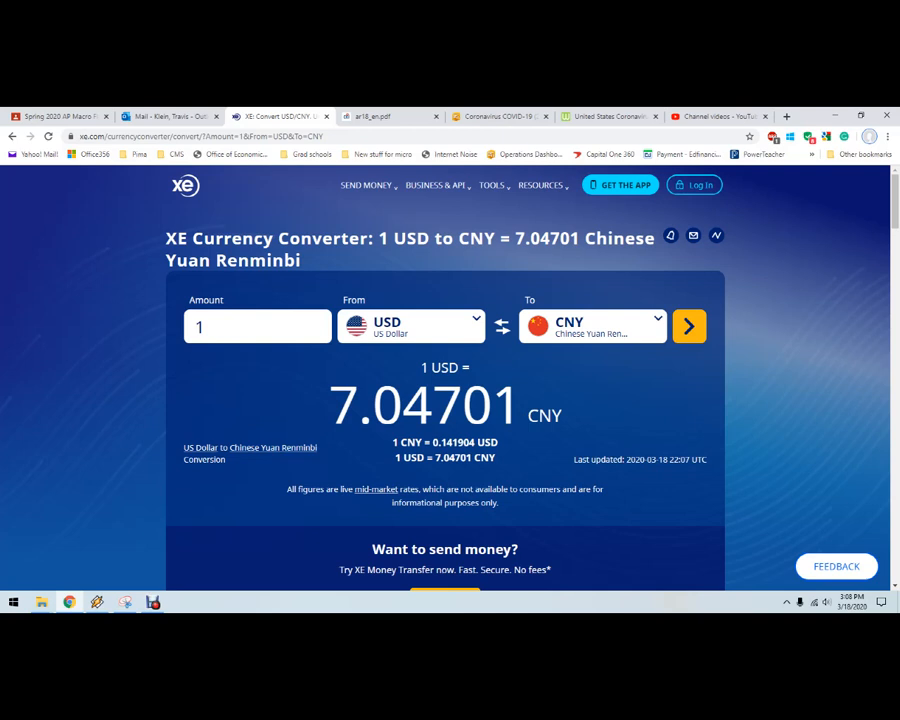
pyautogui.scroll(-3)
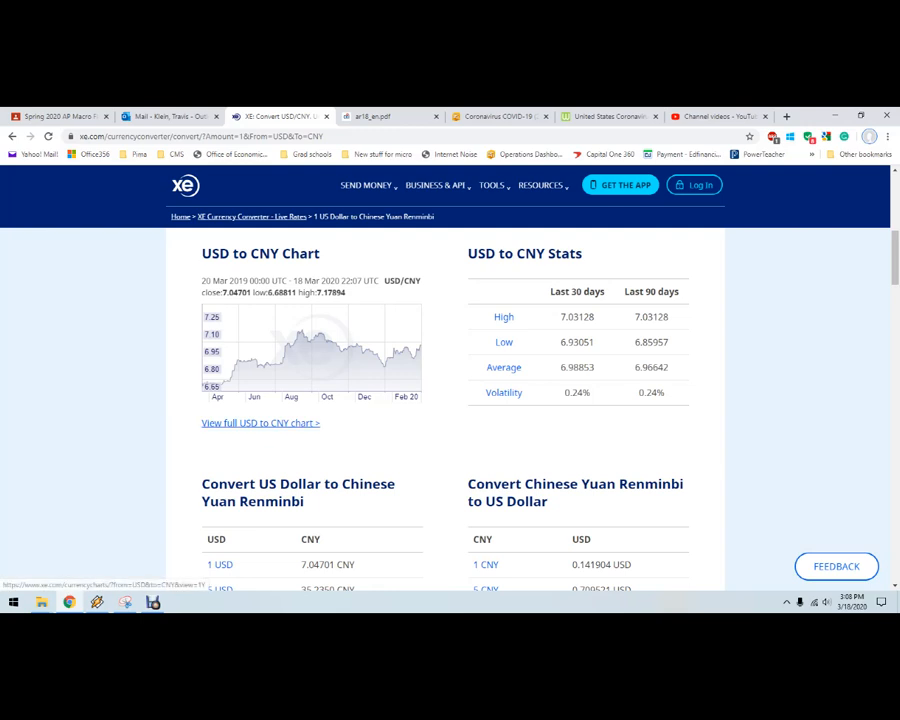
# - Load the full USD to CNY chart and dismiss the money transfer promotion
pyautogui.click(260, 422)
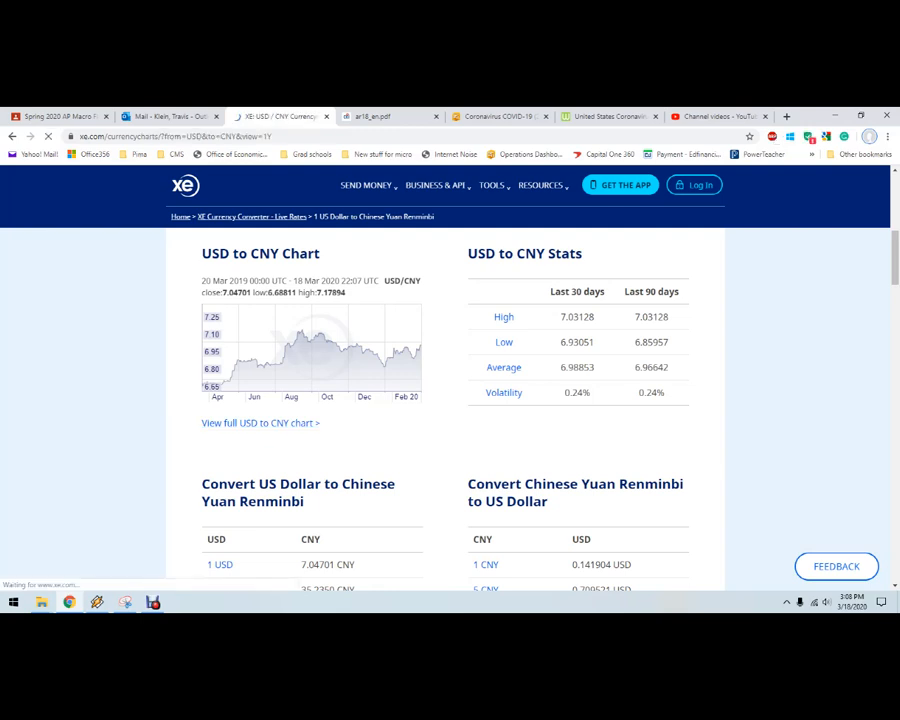
pyautogui.click(260, 422)
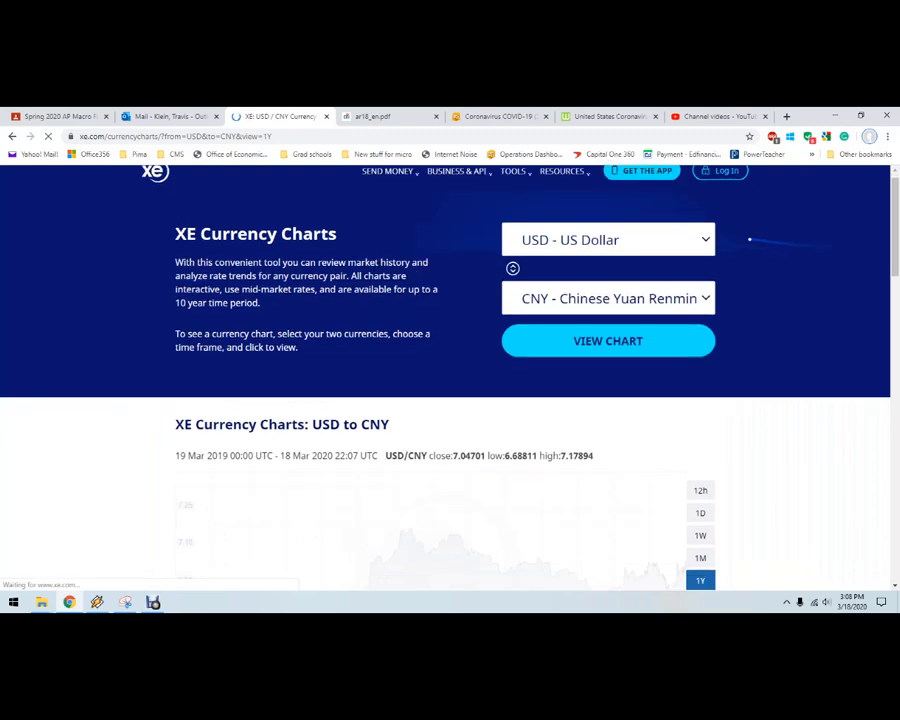
pyautogui.click(608, 340)
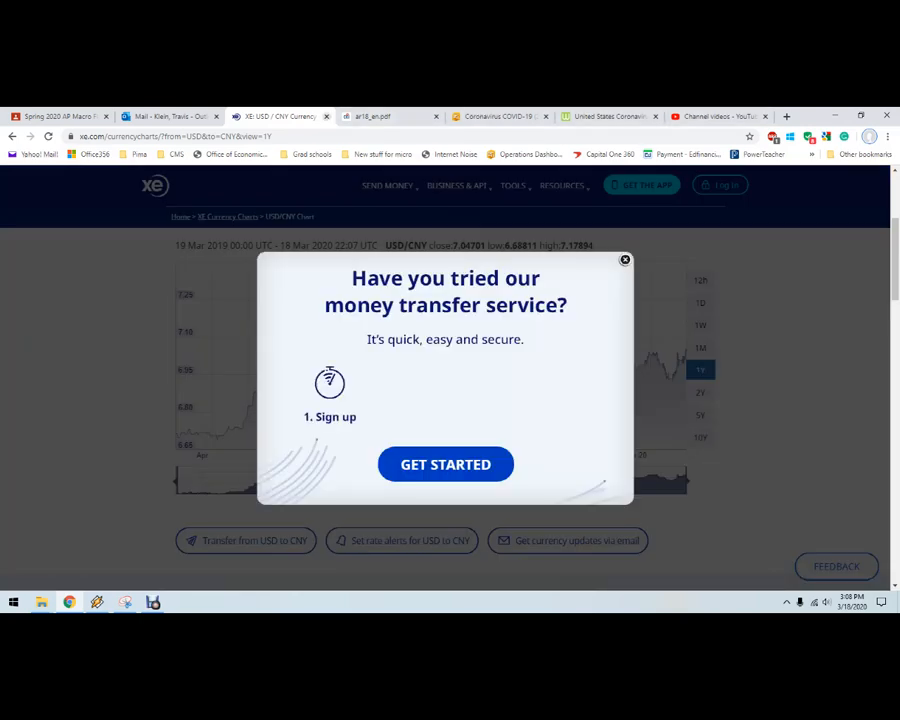
pyautogui.click(624, 260)
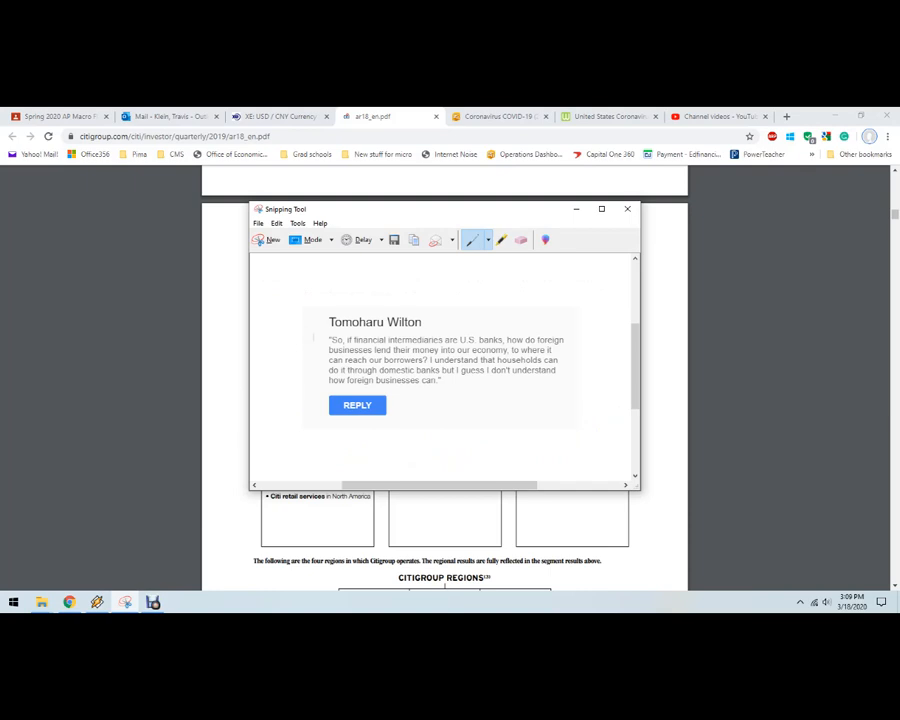
# - Put away the question snip over the Citigroup segments page and return to the XE charts page
pyautogui.click(628, 208)
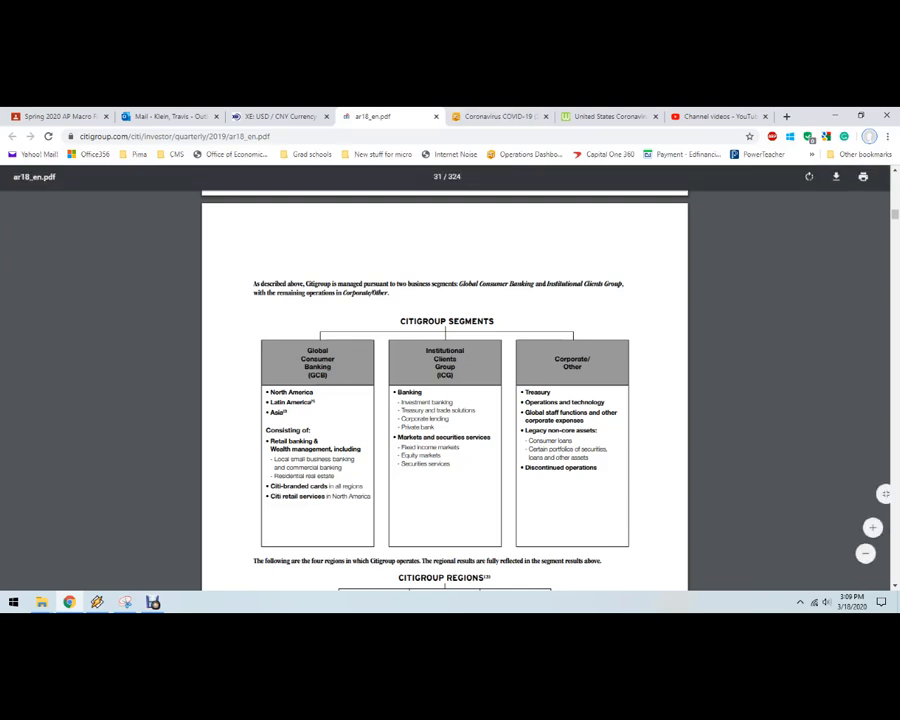
pyautogui.click(278, 116)
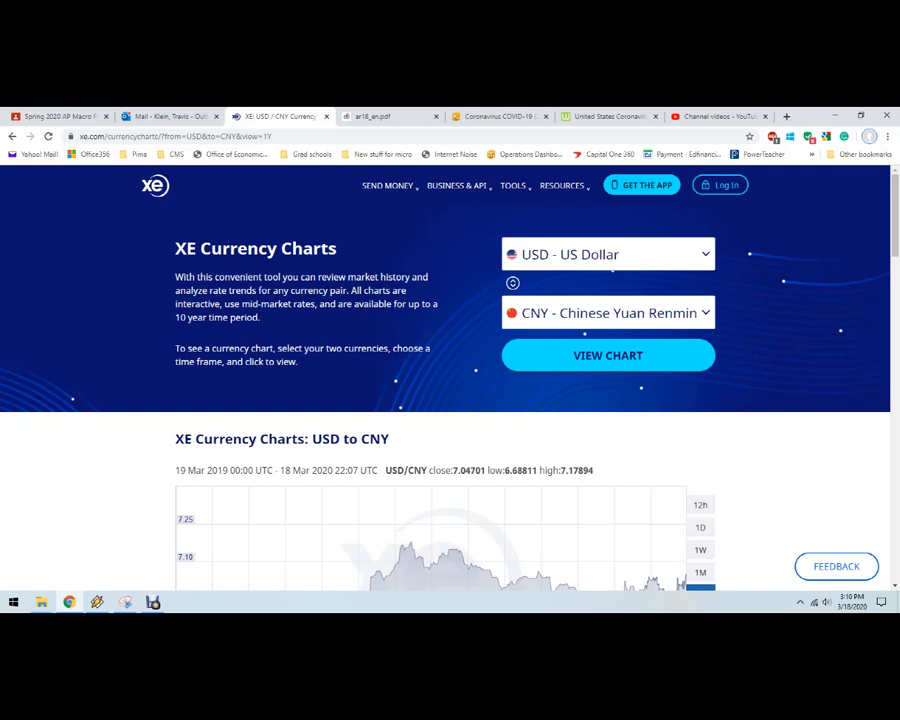
# - Switch to the Google search results for 'ford plants in europe'
pyautogui.click(786, 116)
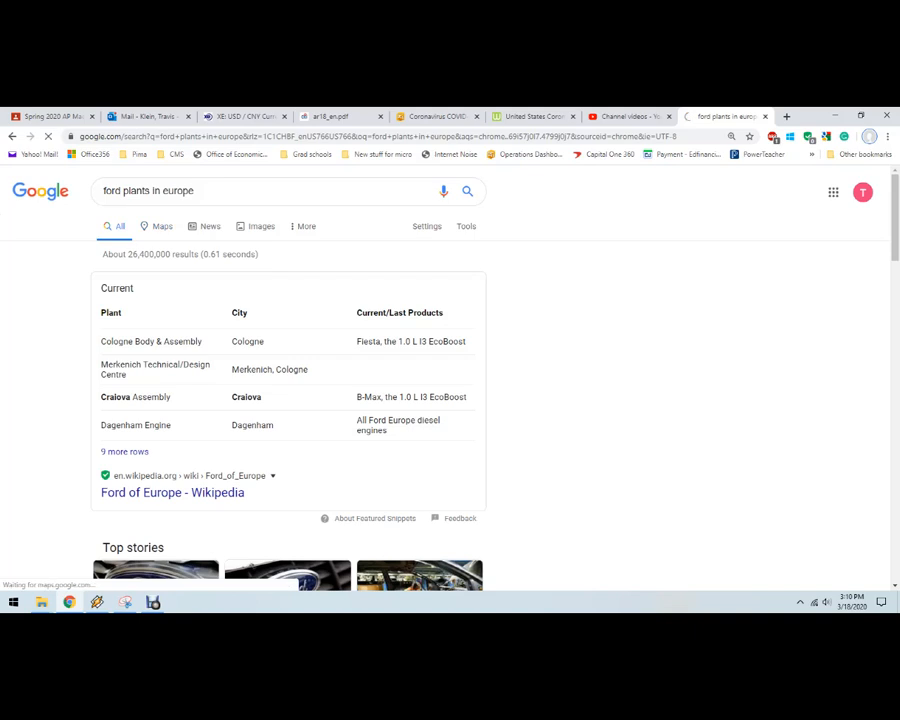
# - Show the 'ford plants in europe' results as Google Images
pyautogui.click(162, 226)
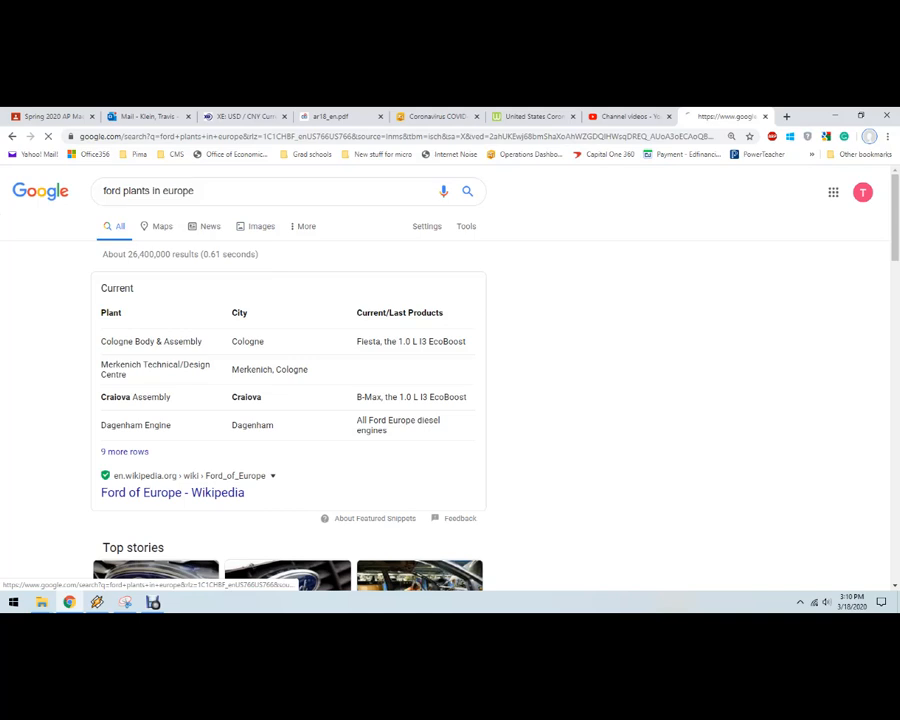
pyautogui.click(260, 226)
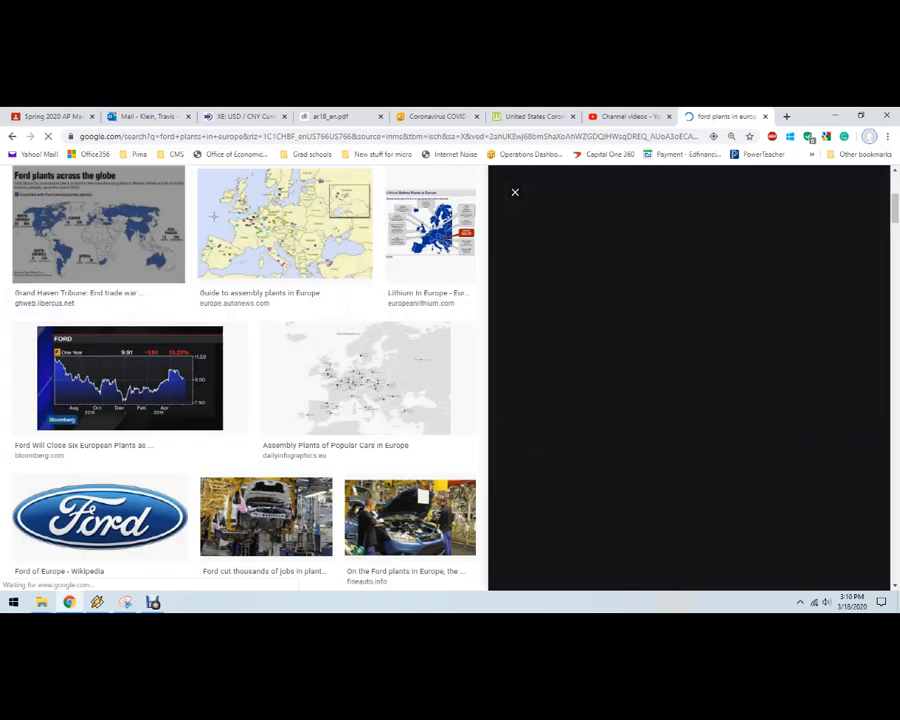
# - Preview the Ford plants across the globe, European assembly plants guide and Lithium in Europe images
pyautogui.click(98, 224)
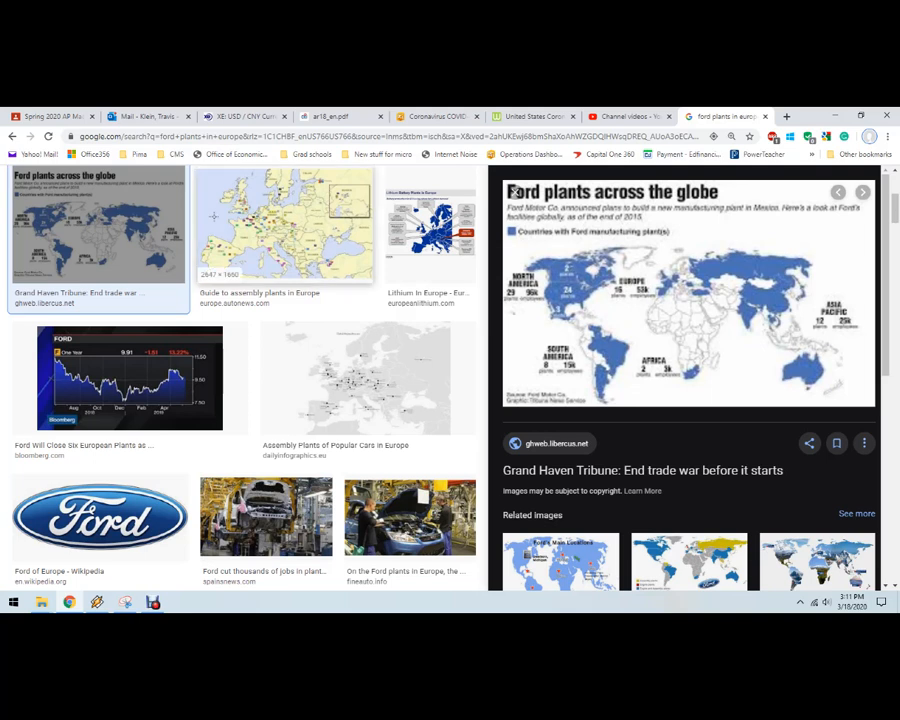
pyautogui.click(284, 224)
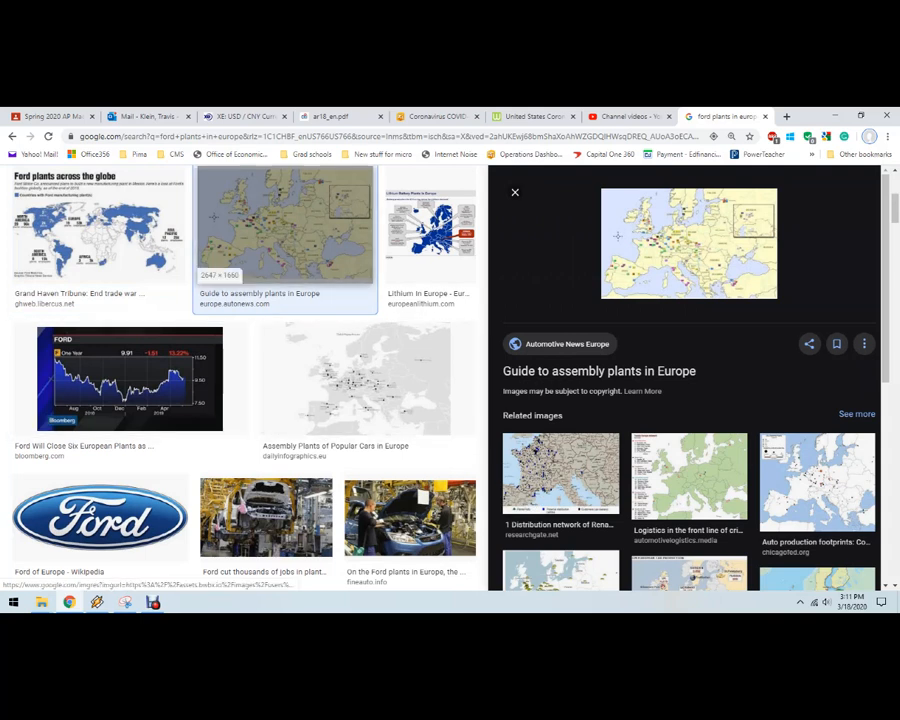
pyautogui.click(430, 224)
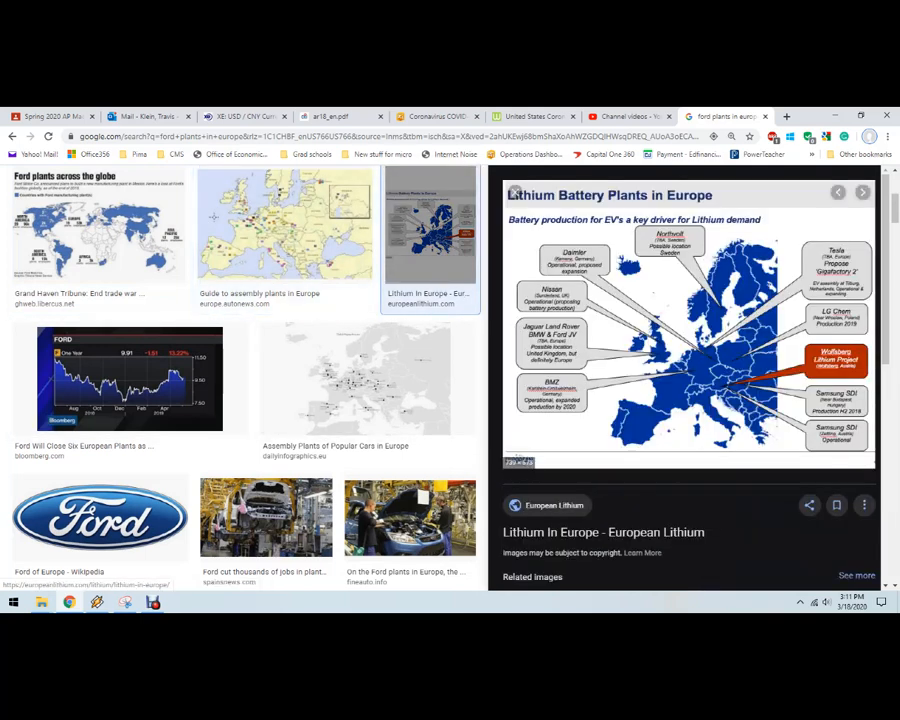